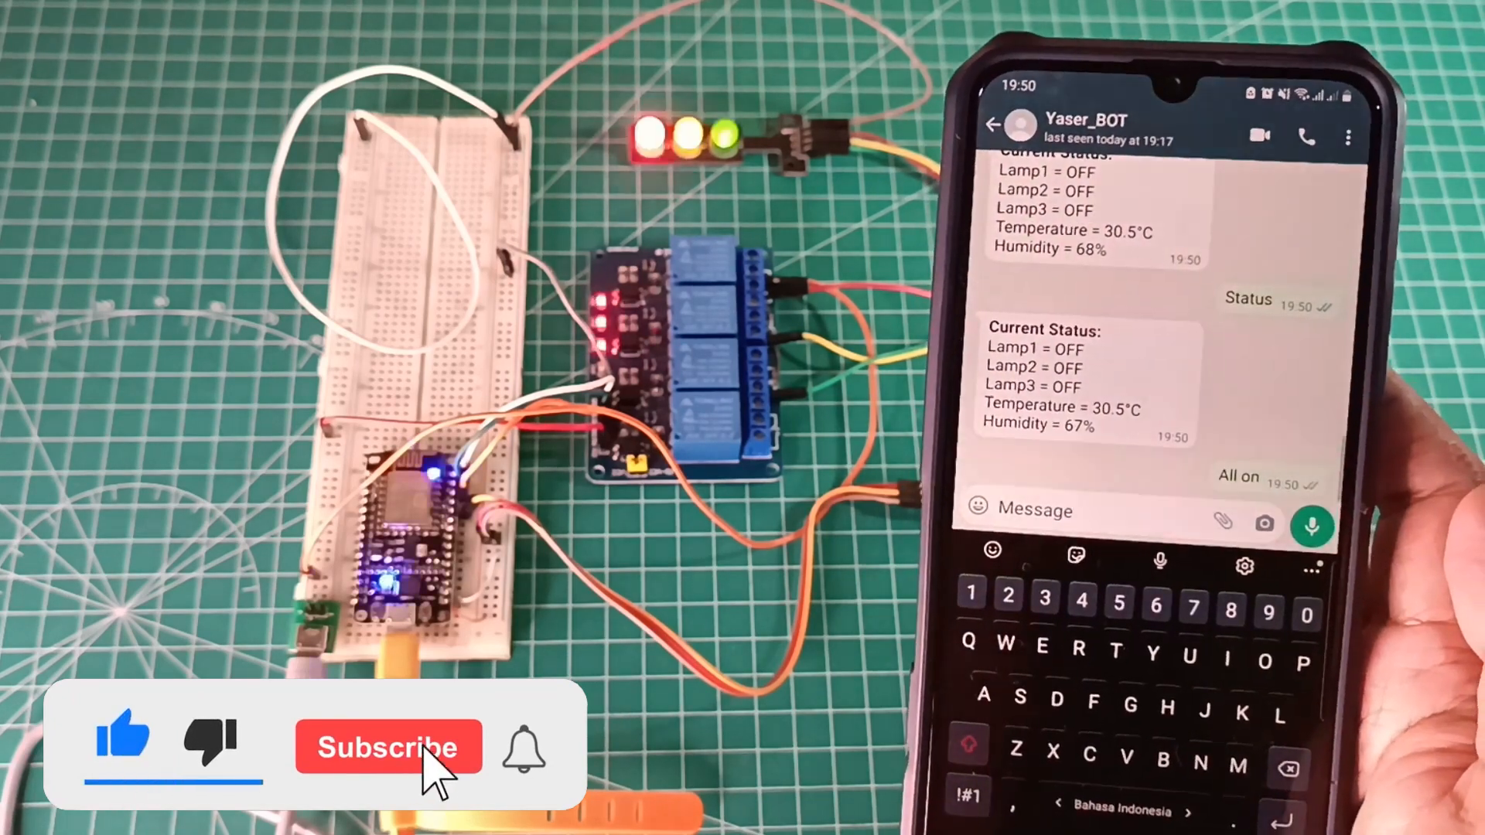
# Send "All on" to the Yaser_BOT chat so the bot switches every lamp on
pyautogui.click(386, 747)
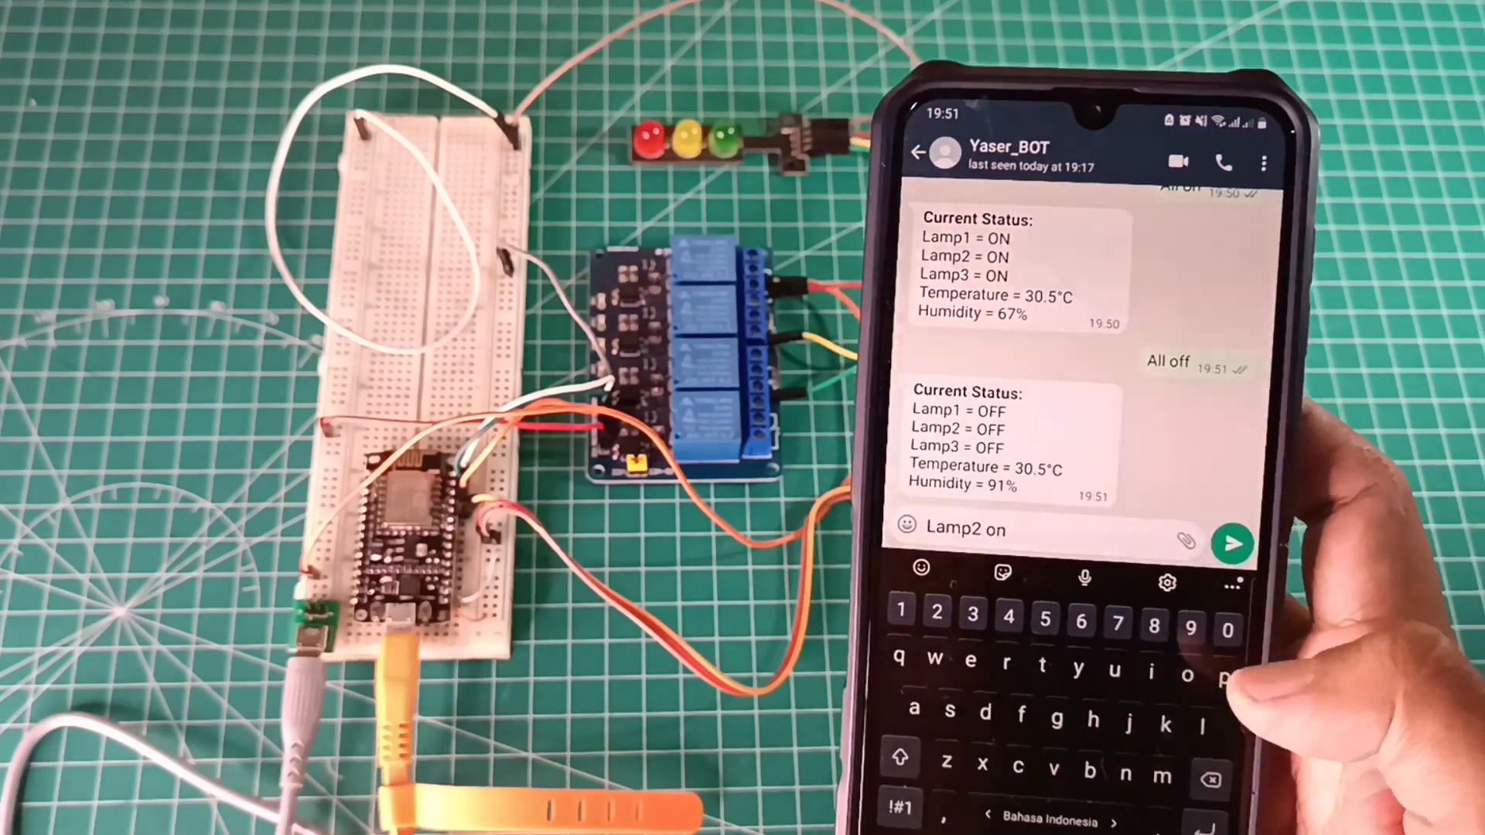
# Send "Lamp2 on" and then "Lamp3 on" to the bot and get each lamp's status back
pyautogui.click(1233, 543)
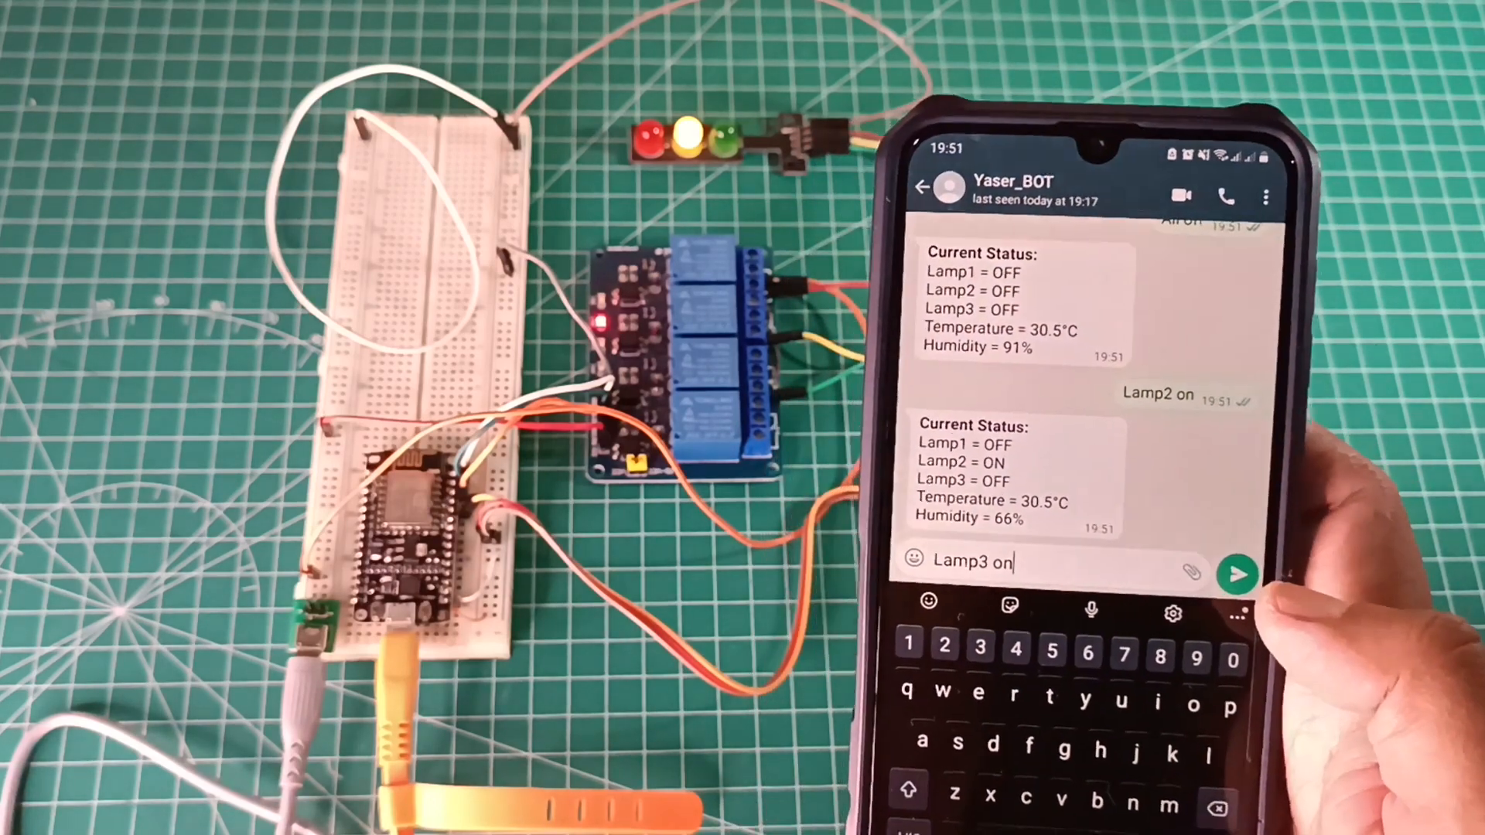
pyautogui.click(1236, 576)
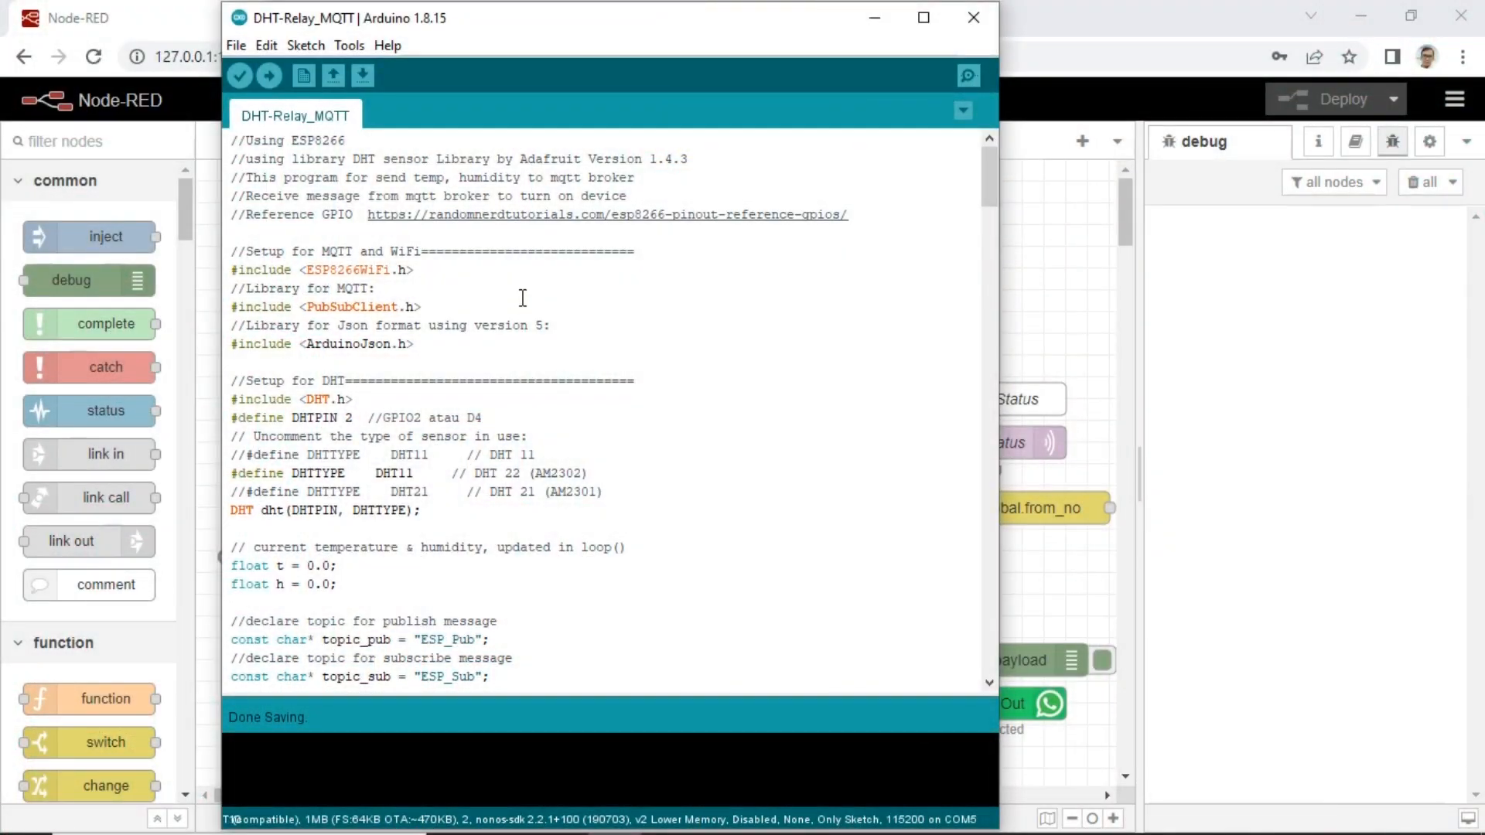
pyautogui.moveTo(231, 269); pyautogui.dragTo(413, 343)
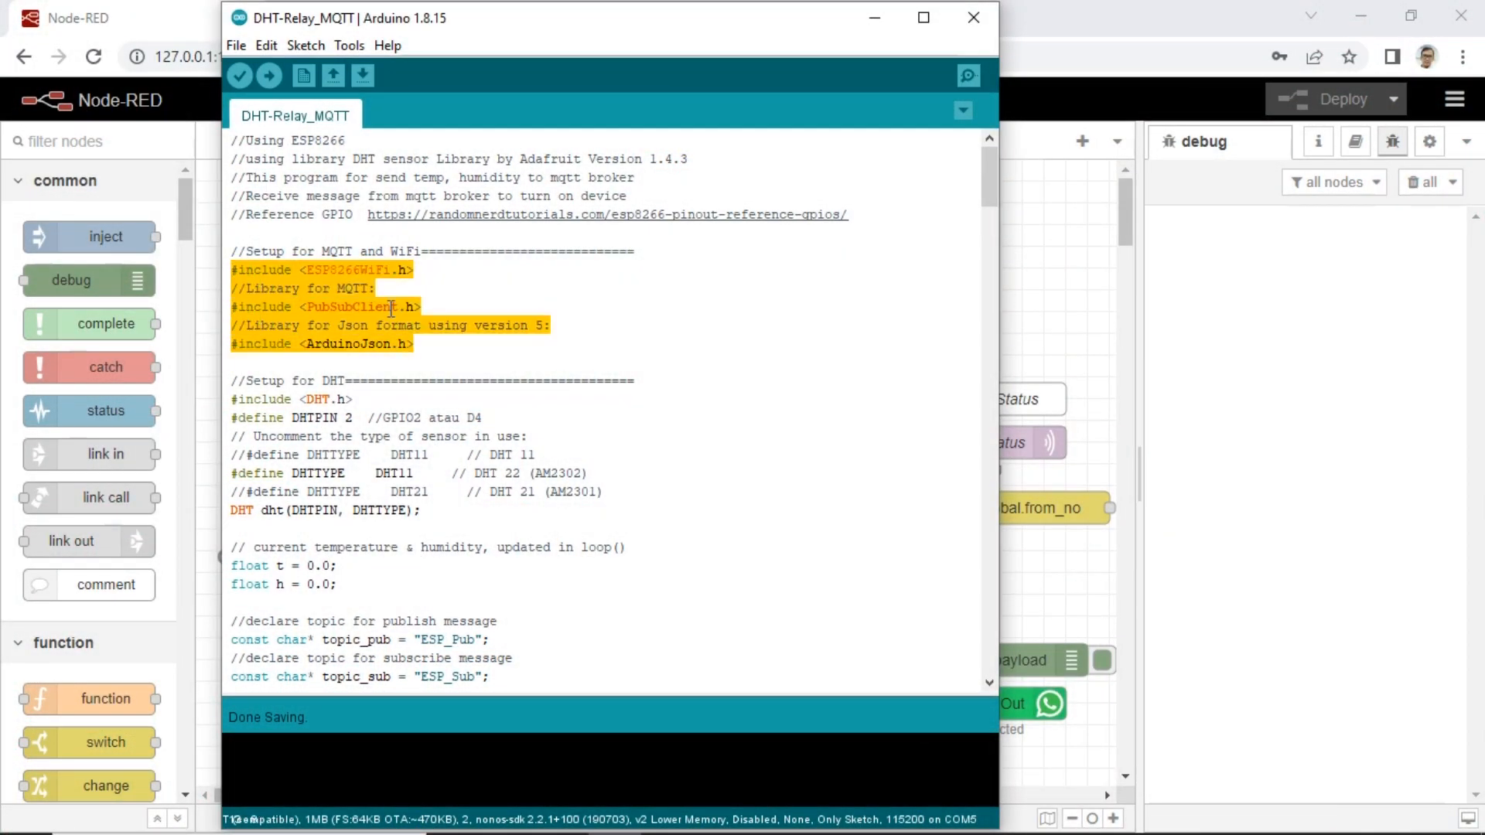
pyautogui.scroll(-3)
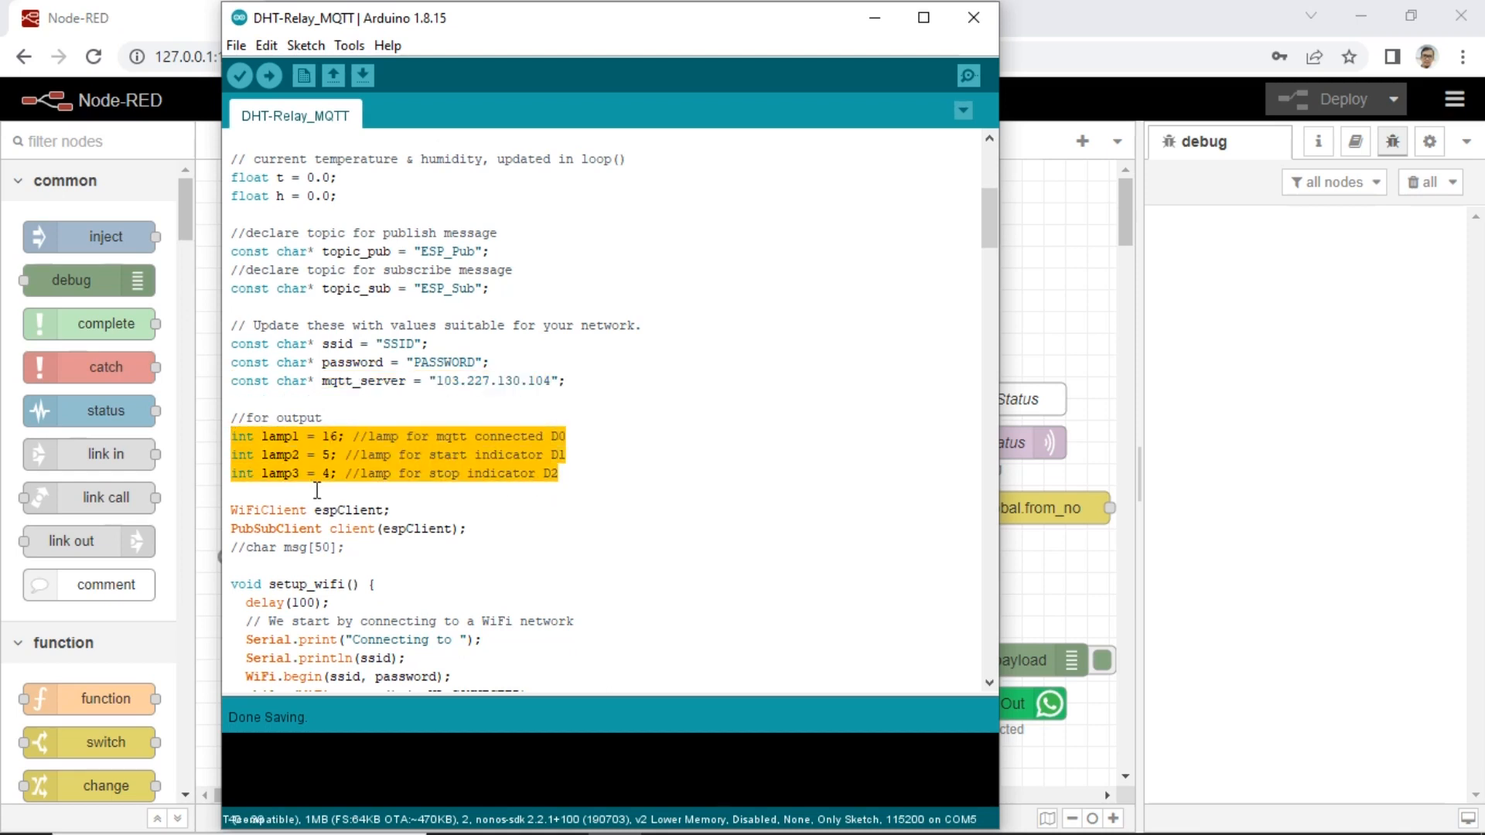
pyautogui.scroll(-3)
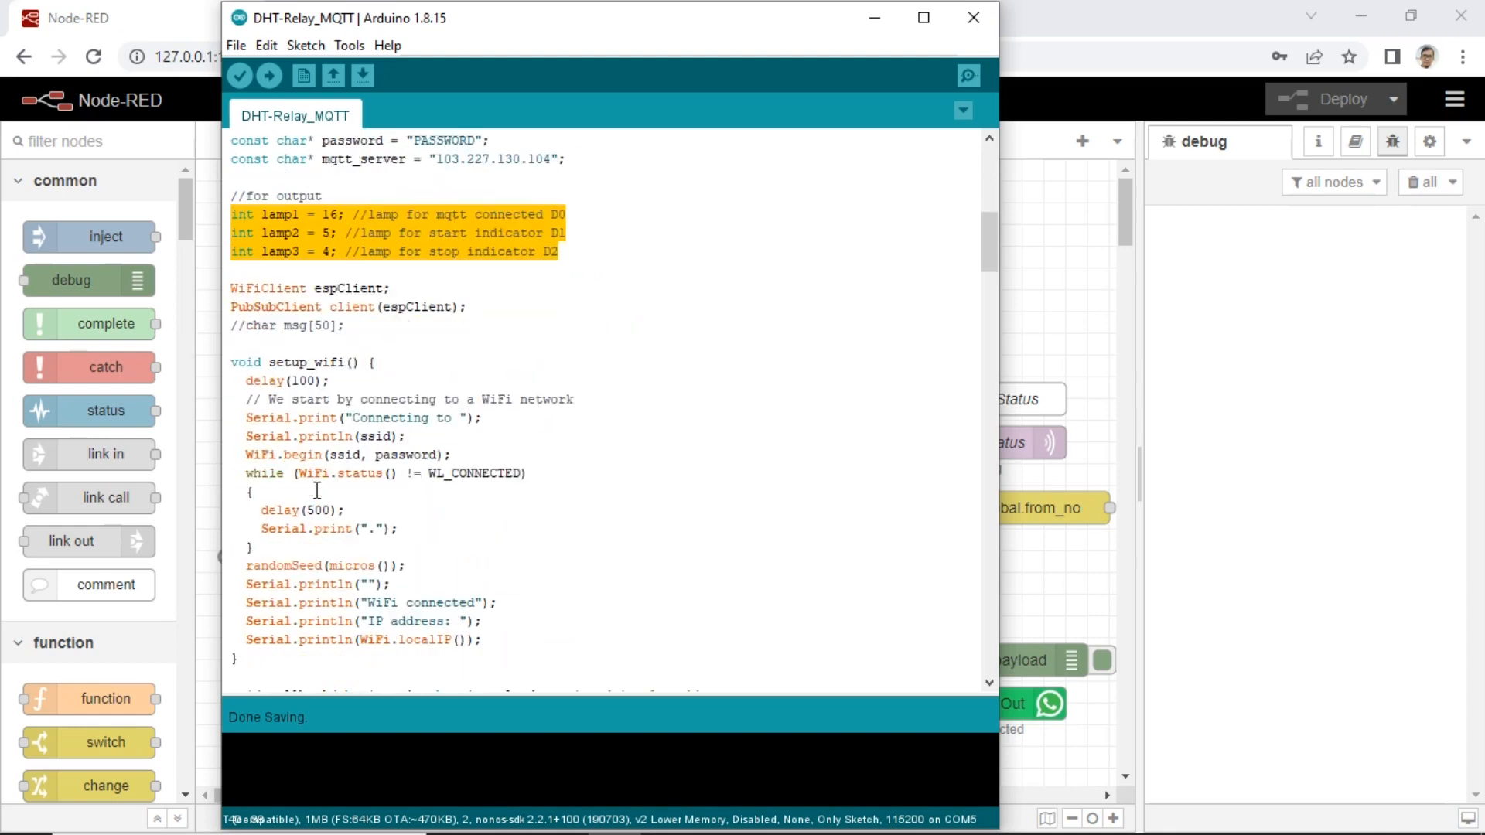
pyautogui.scroll(-3)
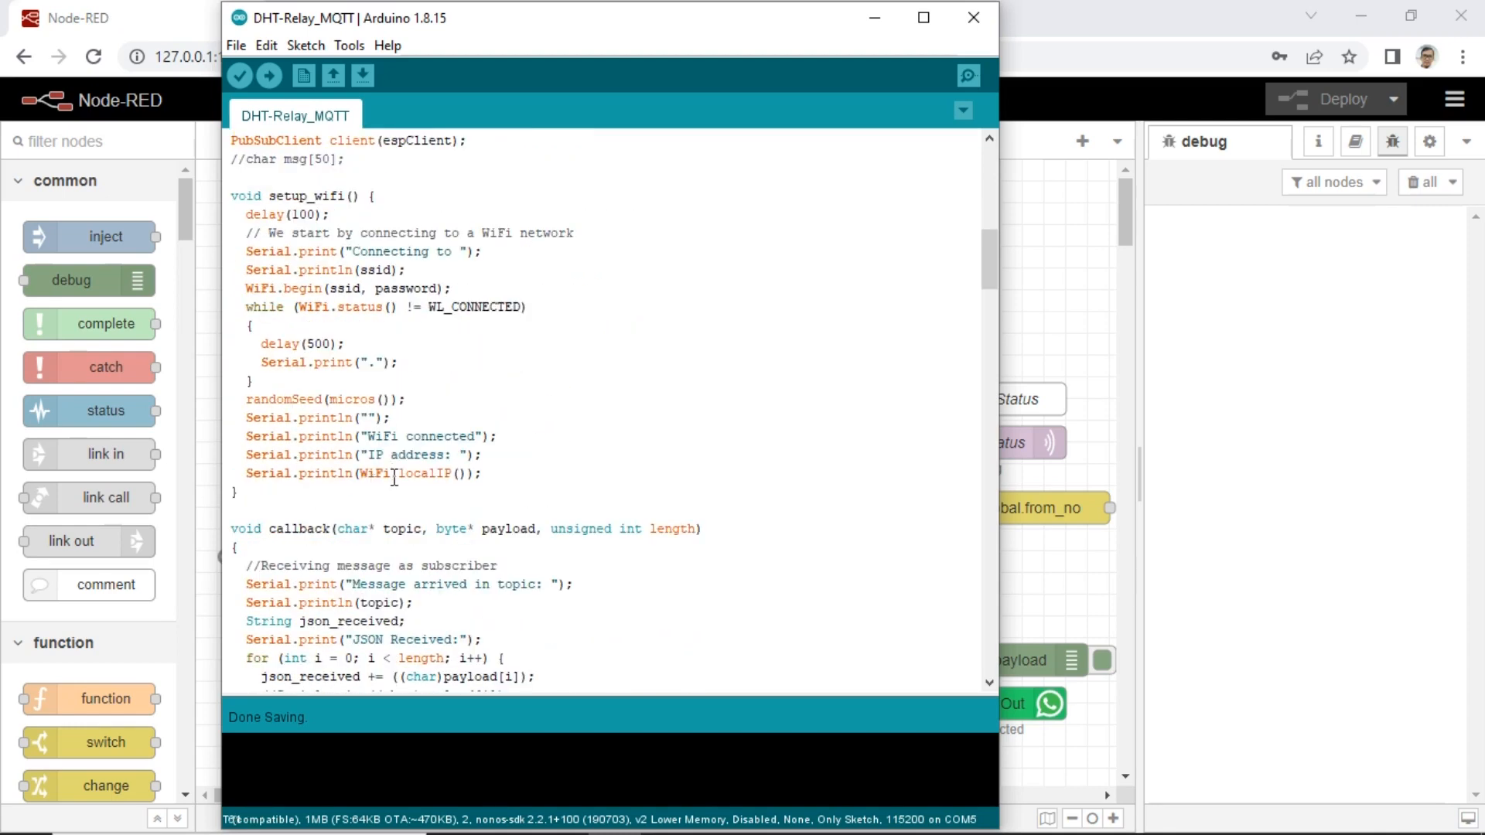
pyautogui.moveTo(246, 214); pyautogui.dragTo(482, 474)
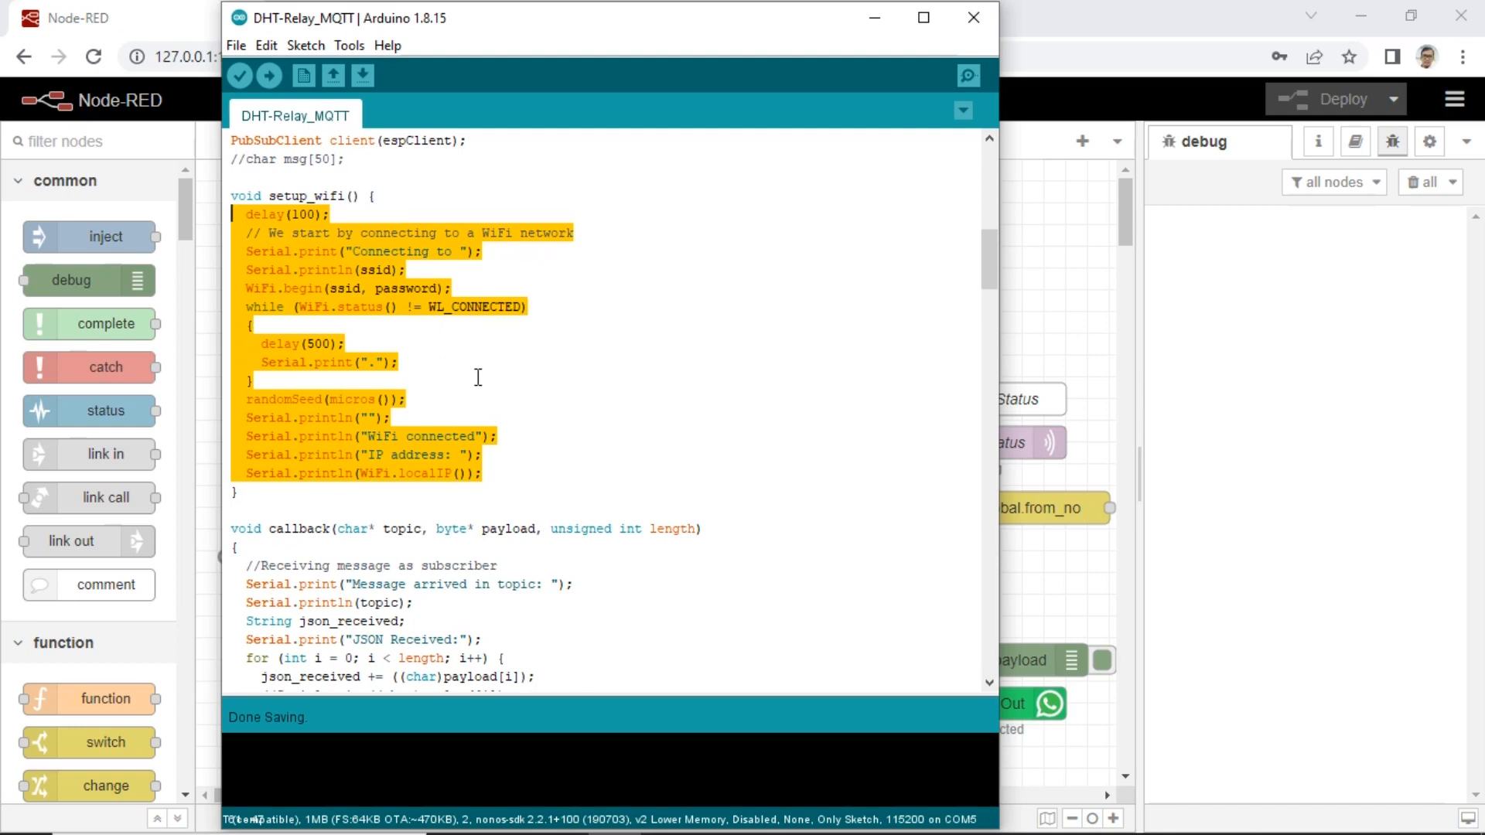
pyautogui.scroll(-3)
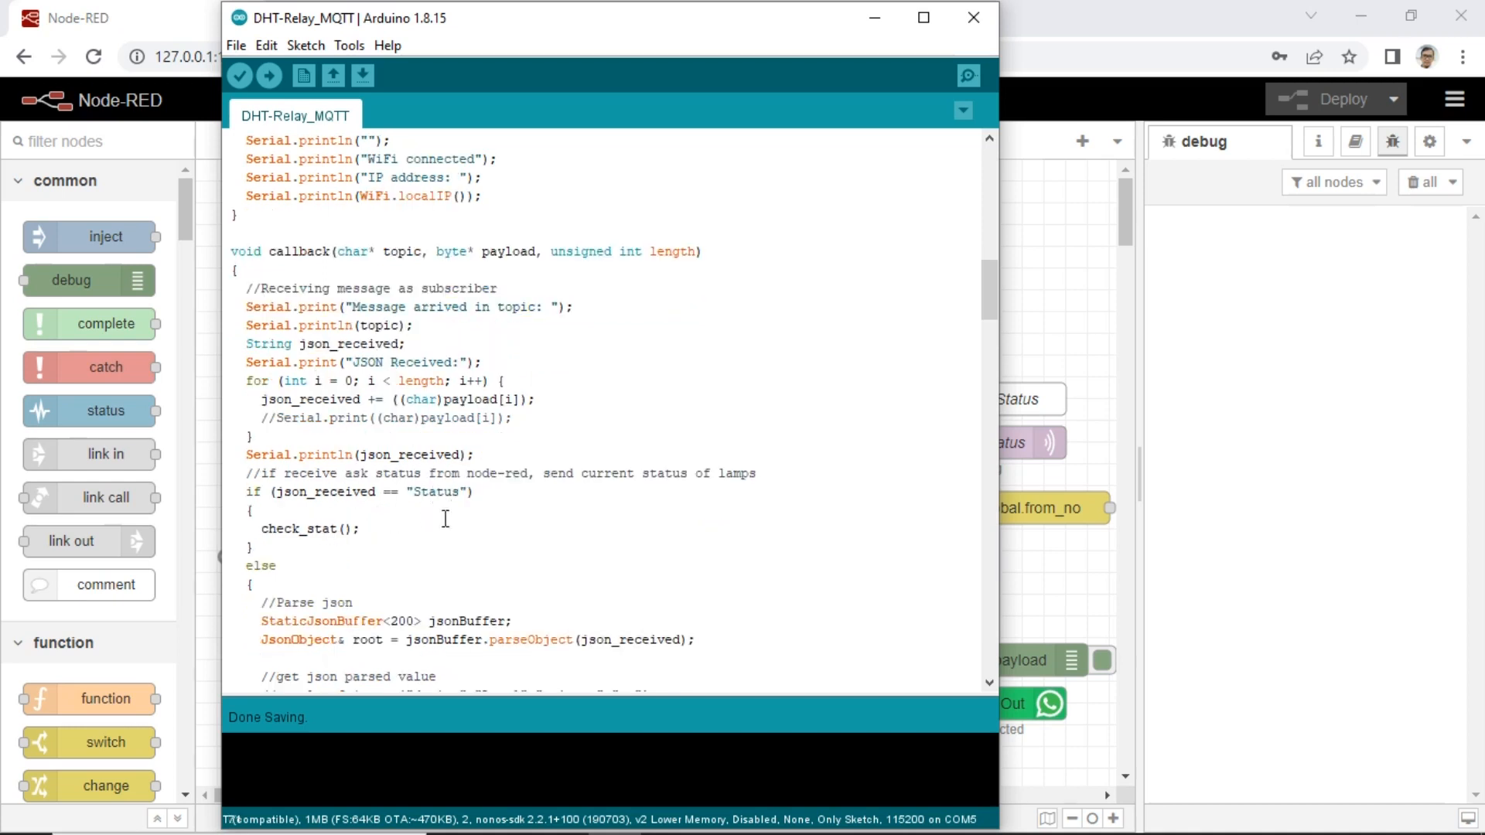
pyautogui.doubleClick(434, 492)
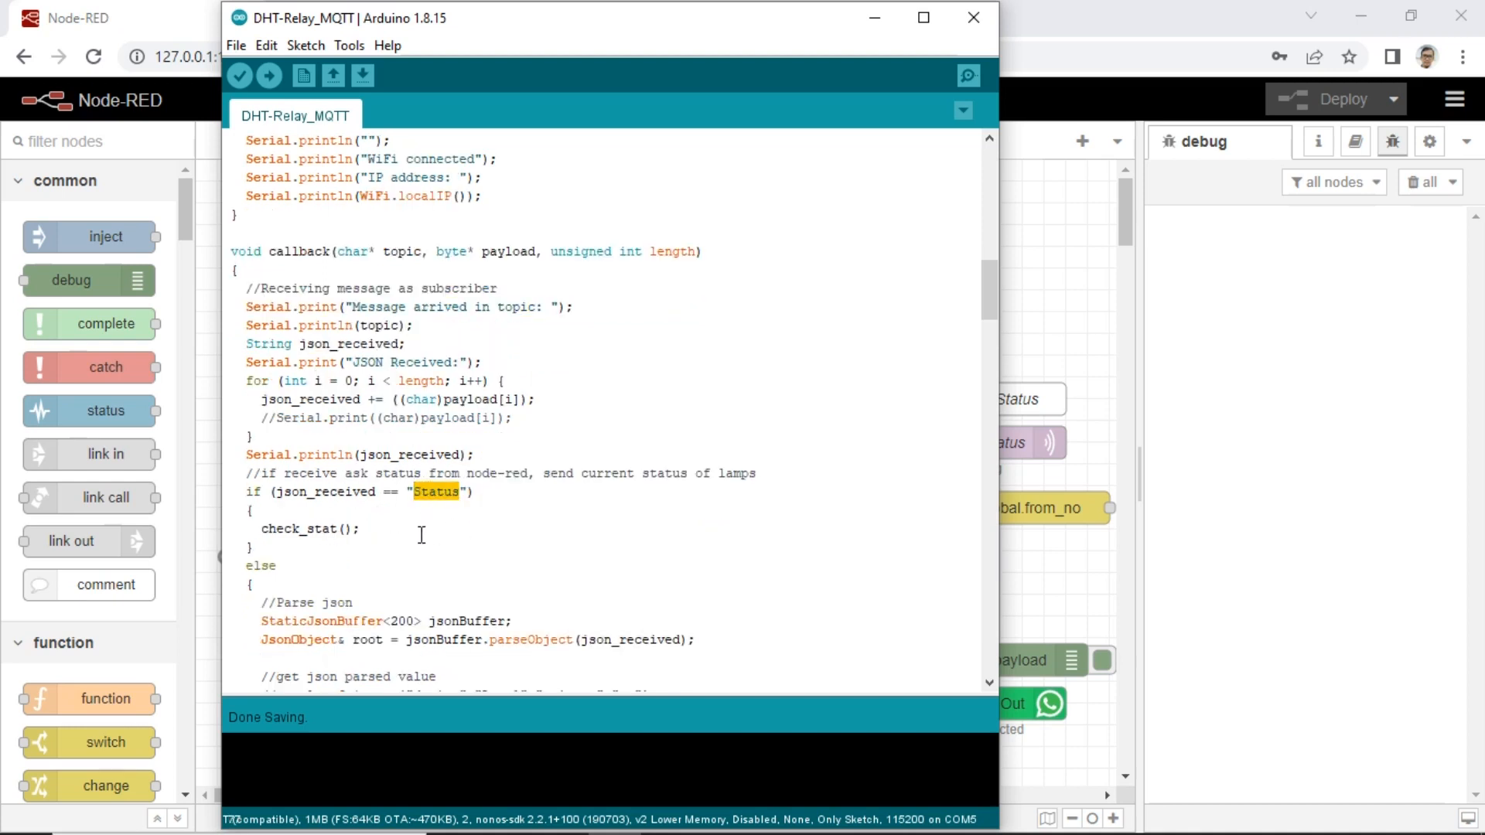
pyautogui.doubleClick(308, 529)
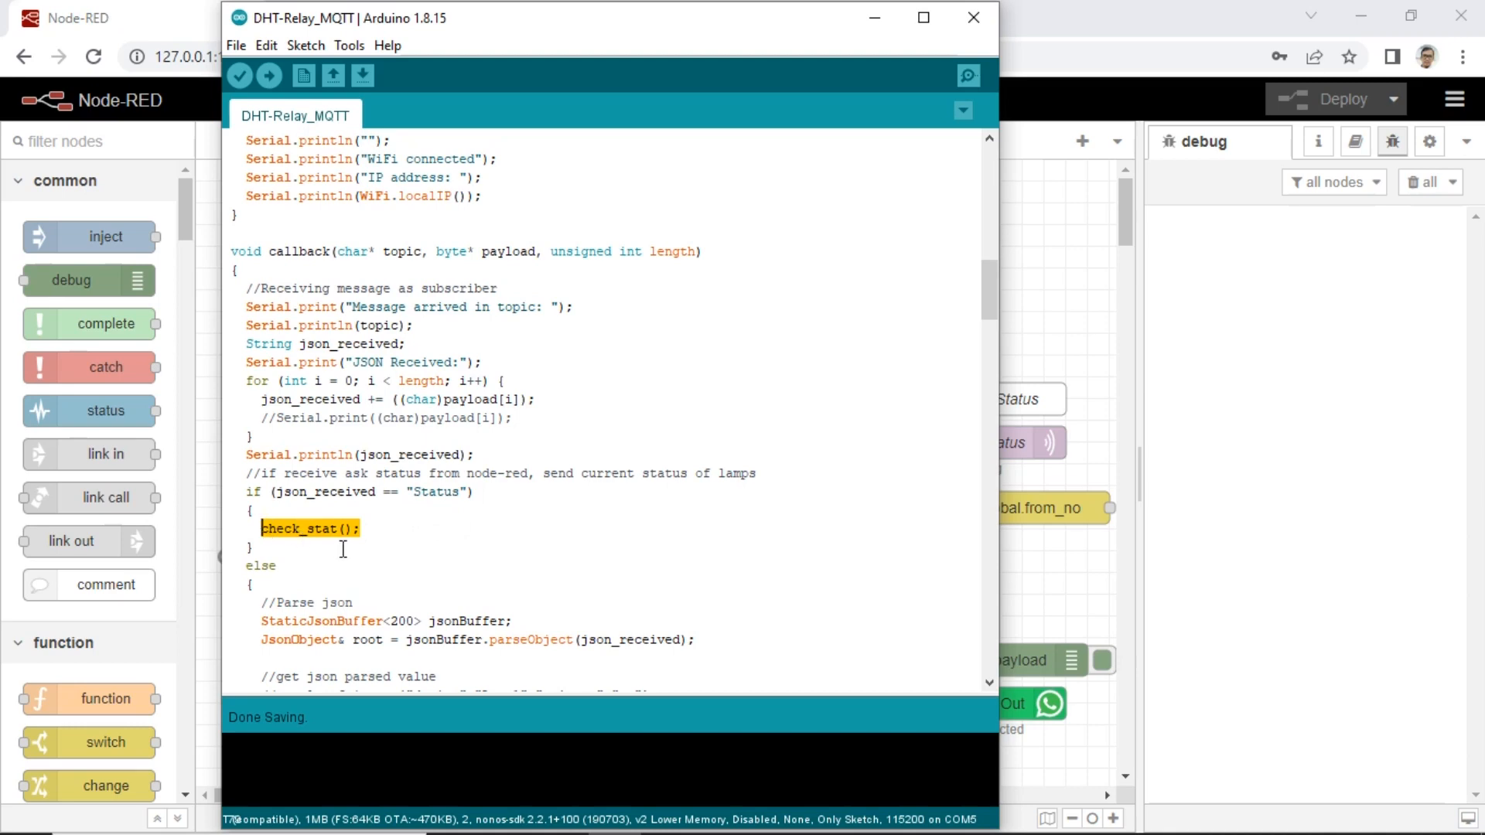
pyautogui.scroll(-3)
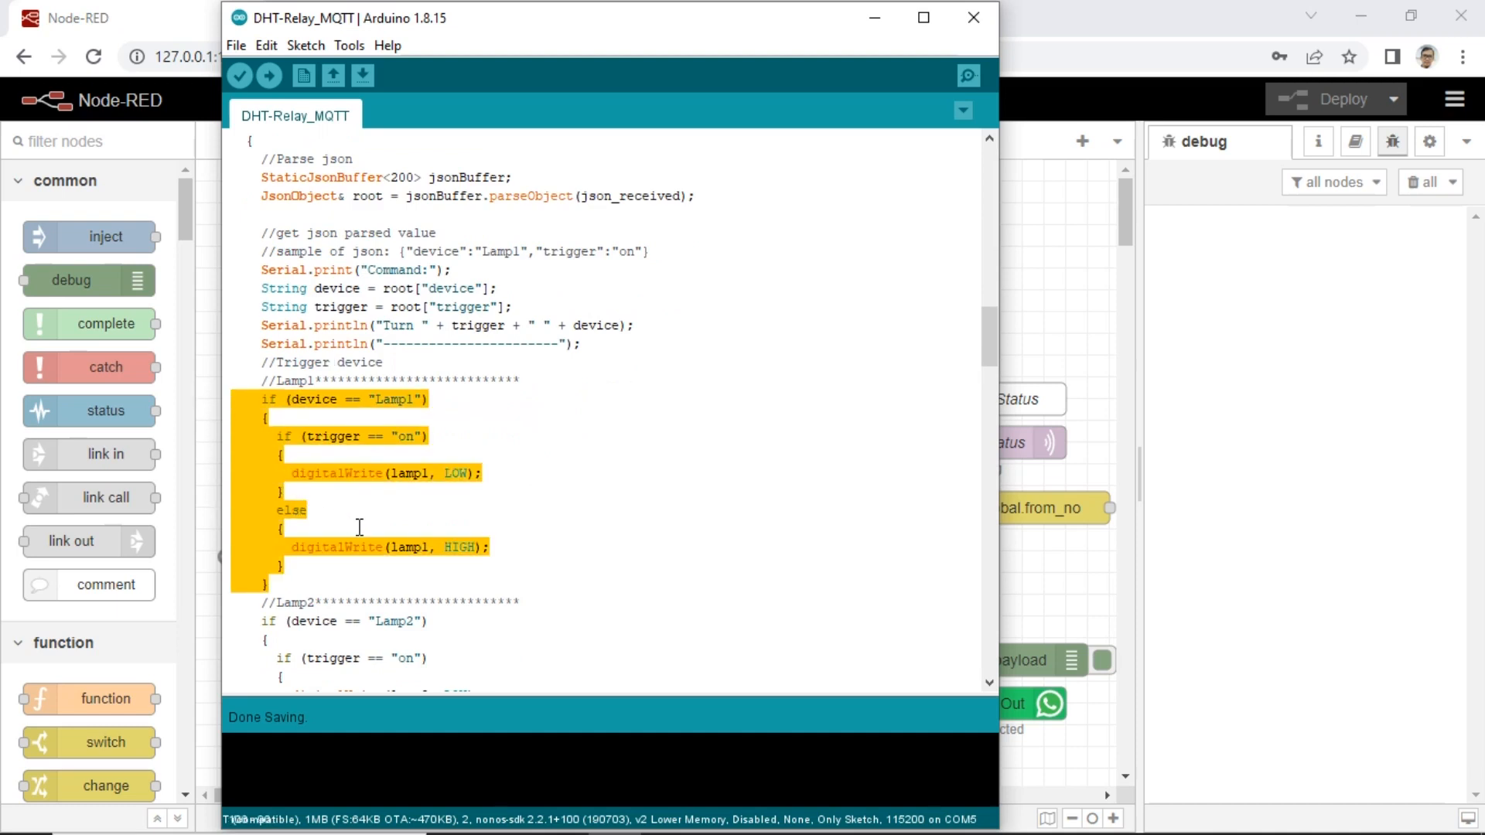
pyautogui.scroll(-3)
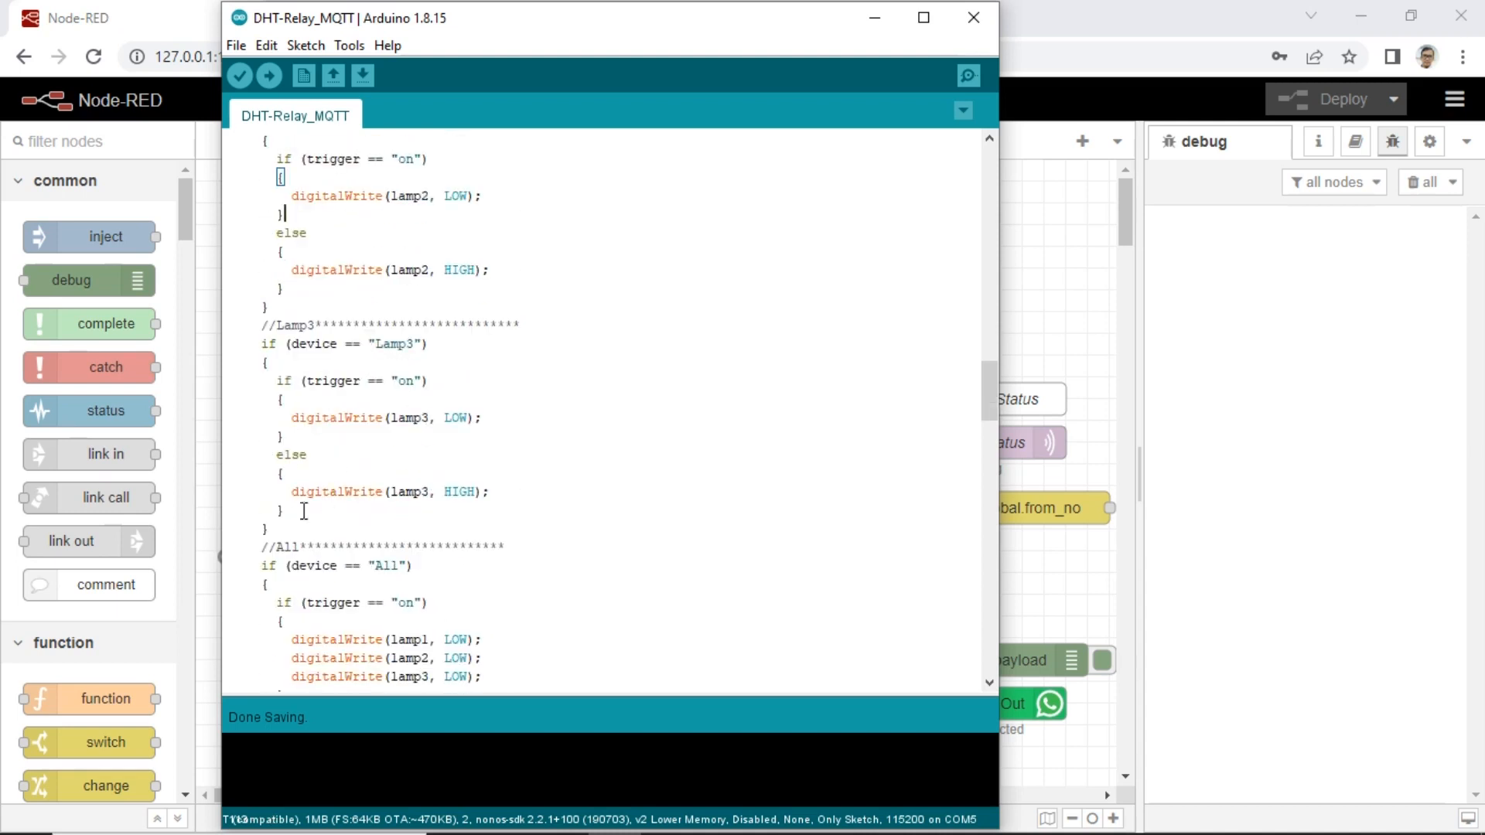
pyautogui.moveTo(258, 324); pyautogui.dragTo(285, 526)
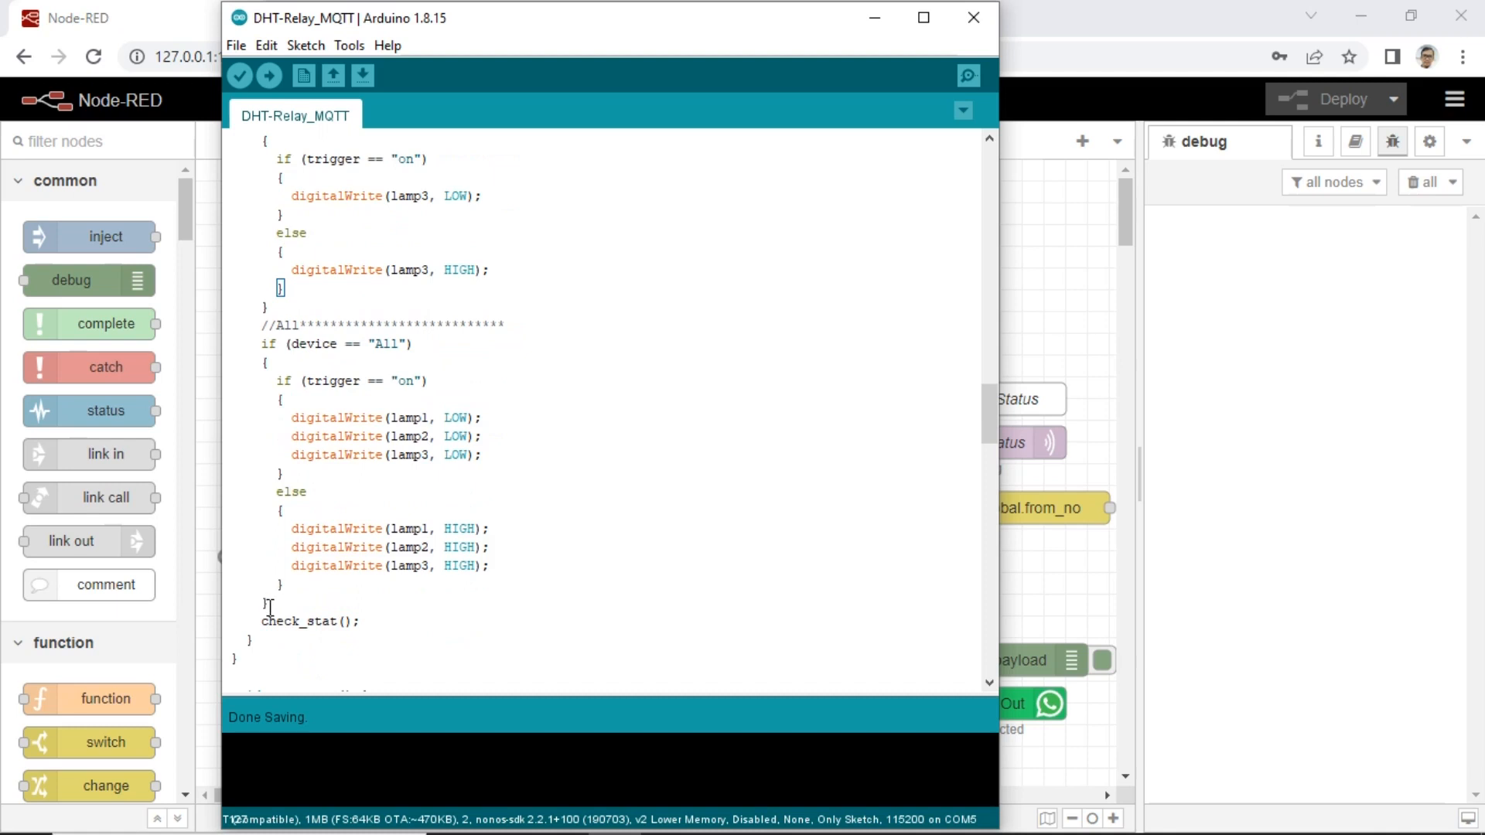
pyautogui.moveTo(263, 343); pyautogui.dragTo(268, 601)
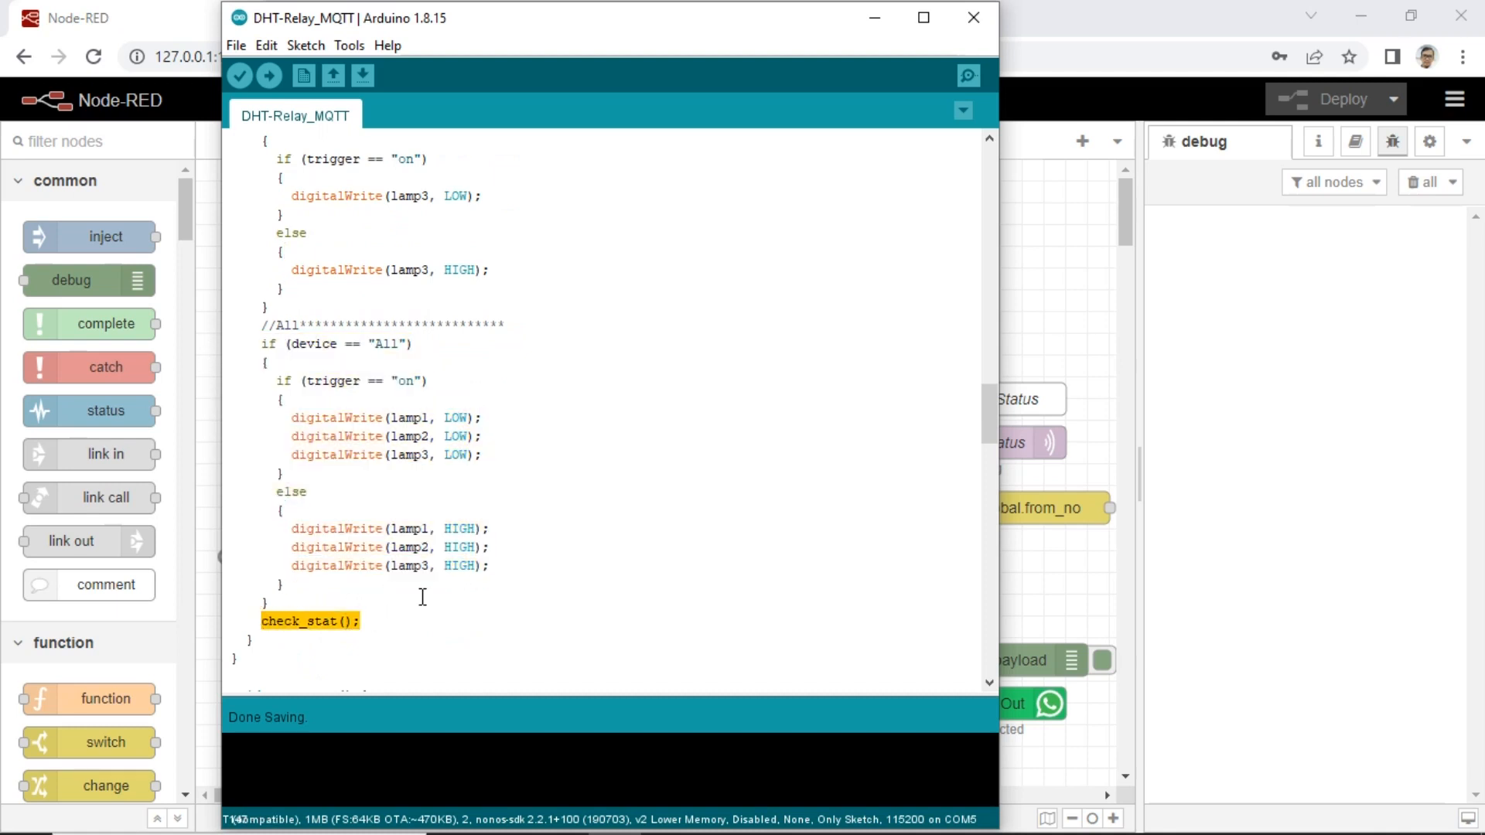
pyautogui.scroll(-3)
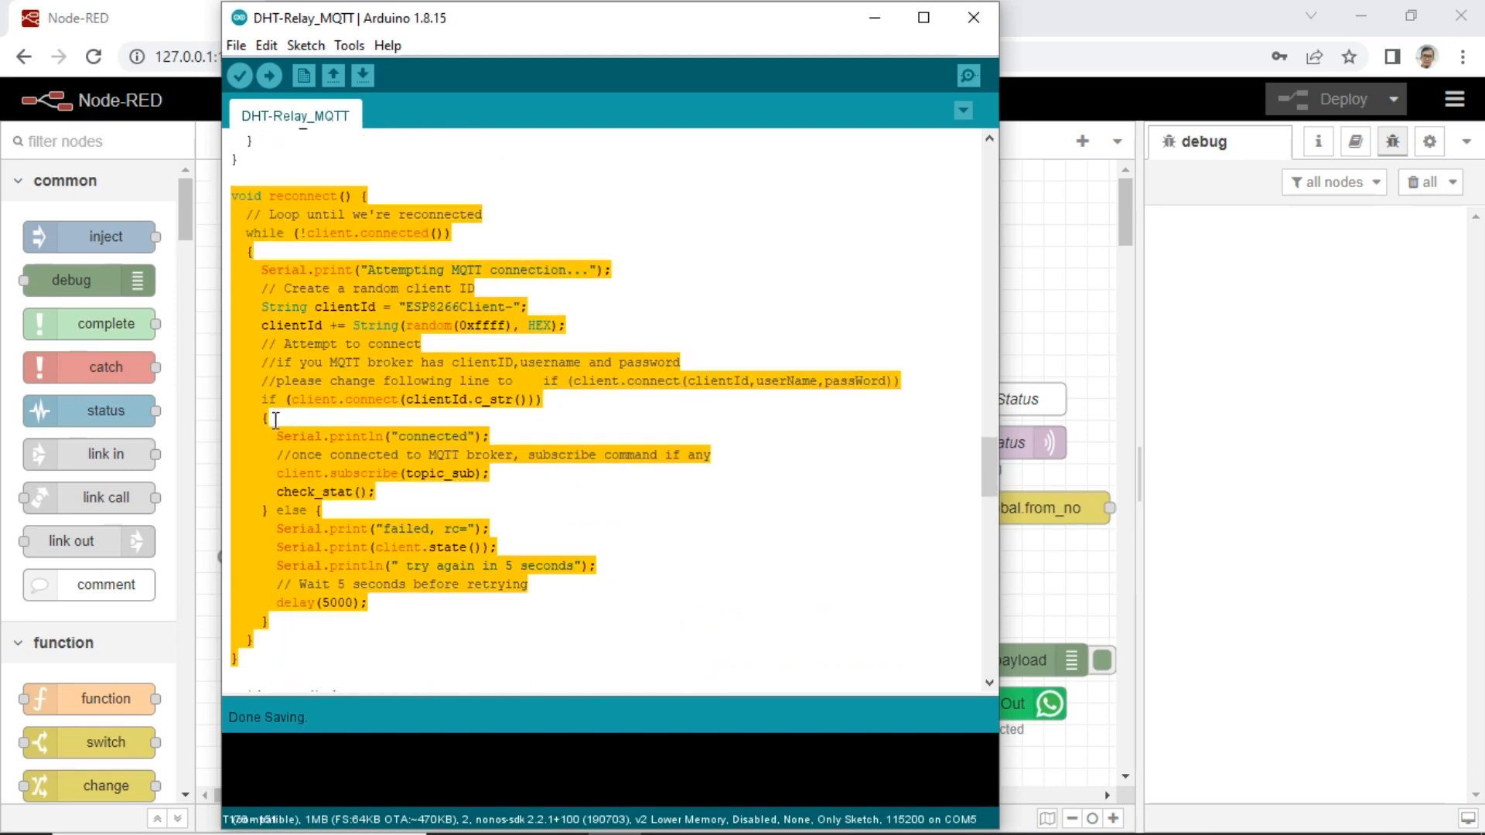
# Review the setup() body, then scroll through check_stat()'s JSON status publishing and loop()
pyautogui.scroll(-3)
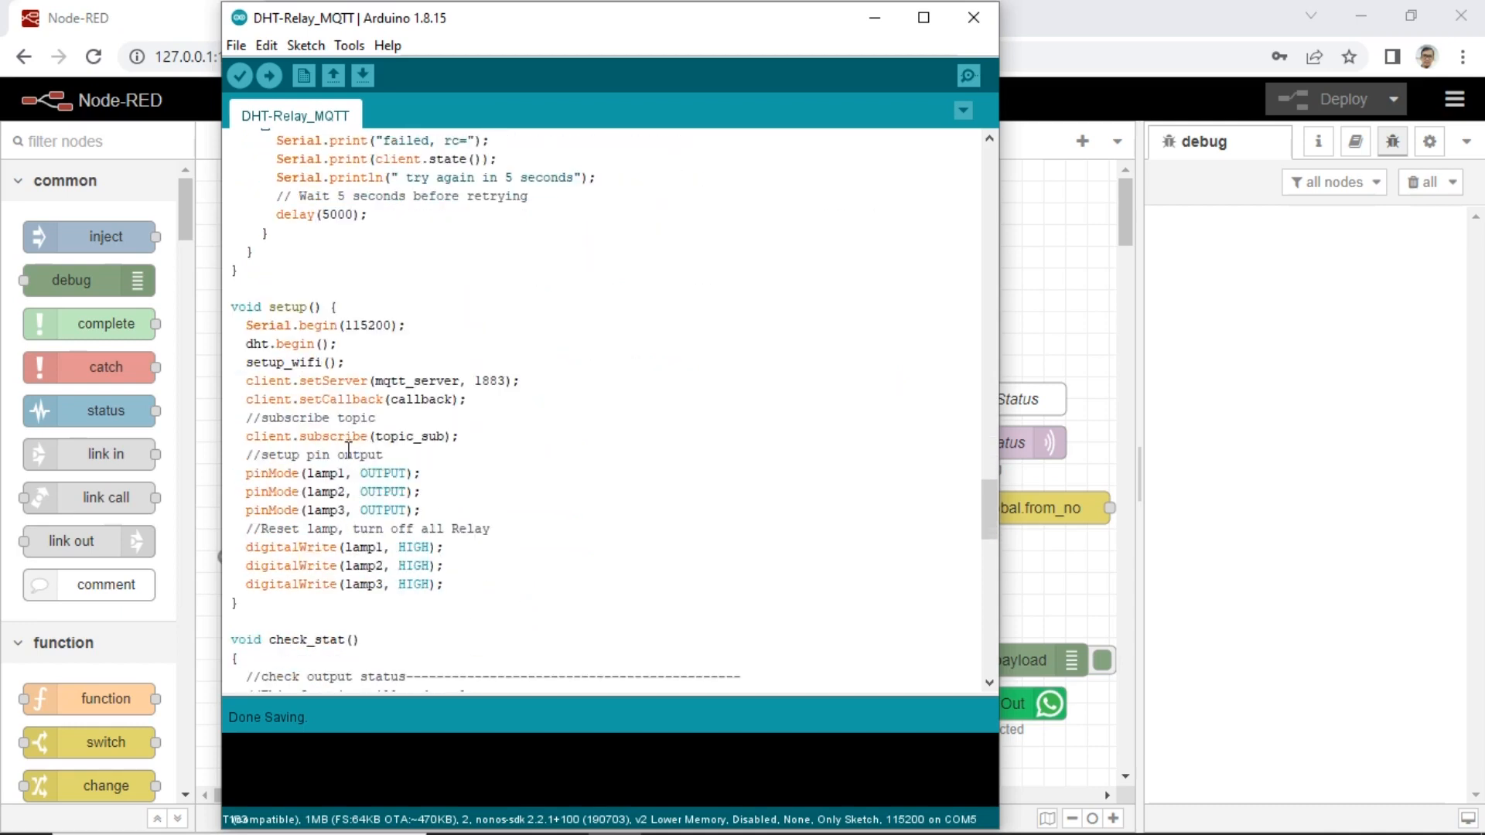
pyautogui.moveTo(292, 436); pyautogui.dragTo(446, 585)
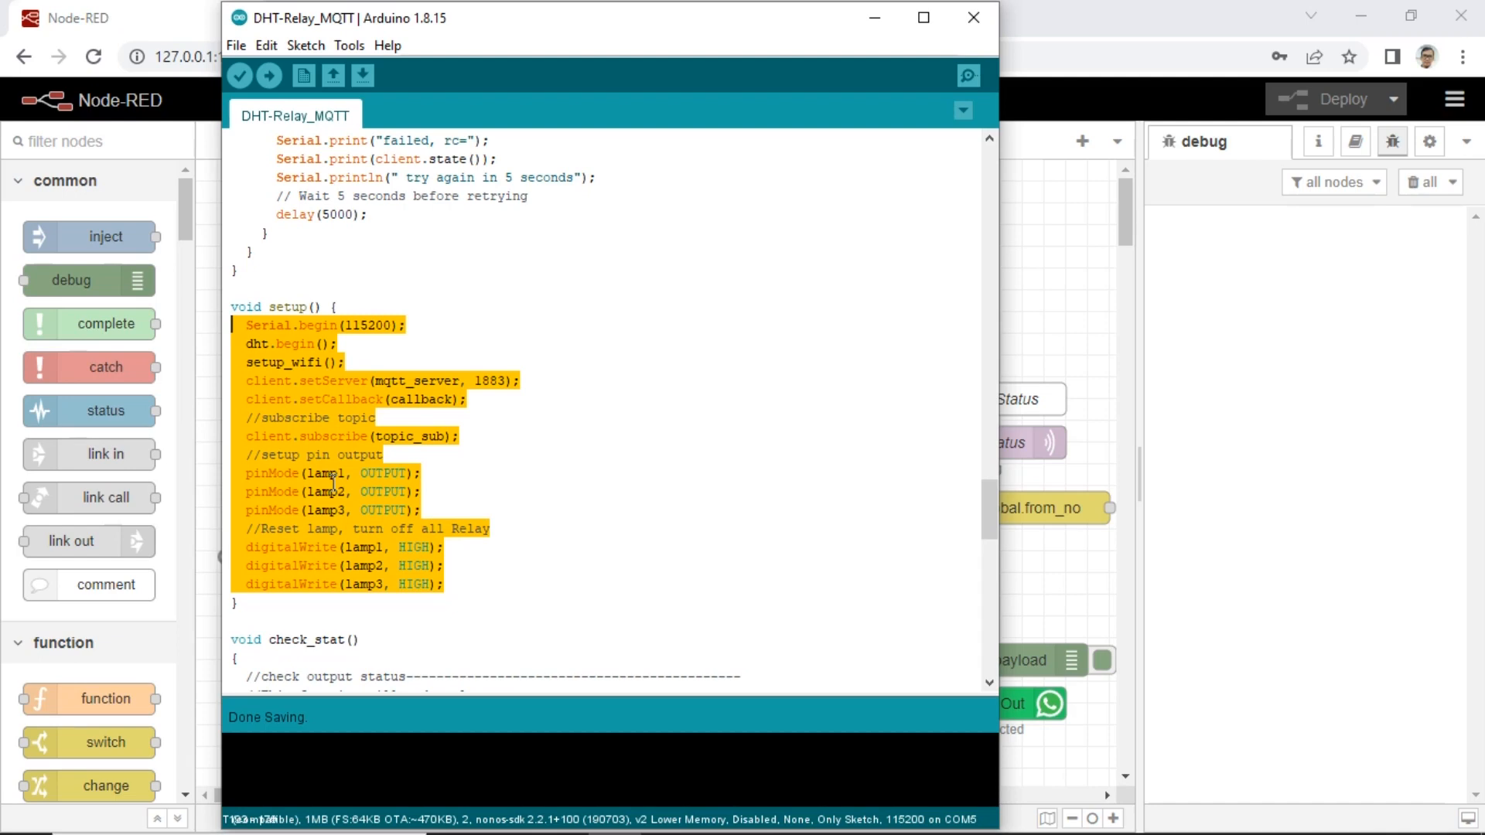
pyautogui.scroll(-3)
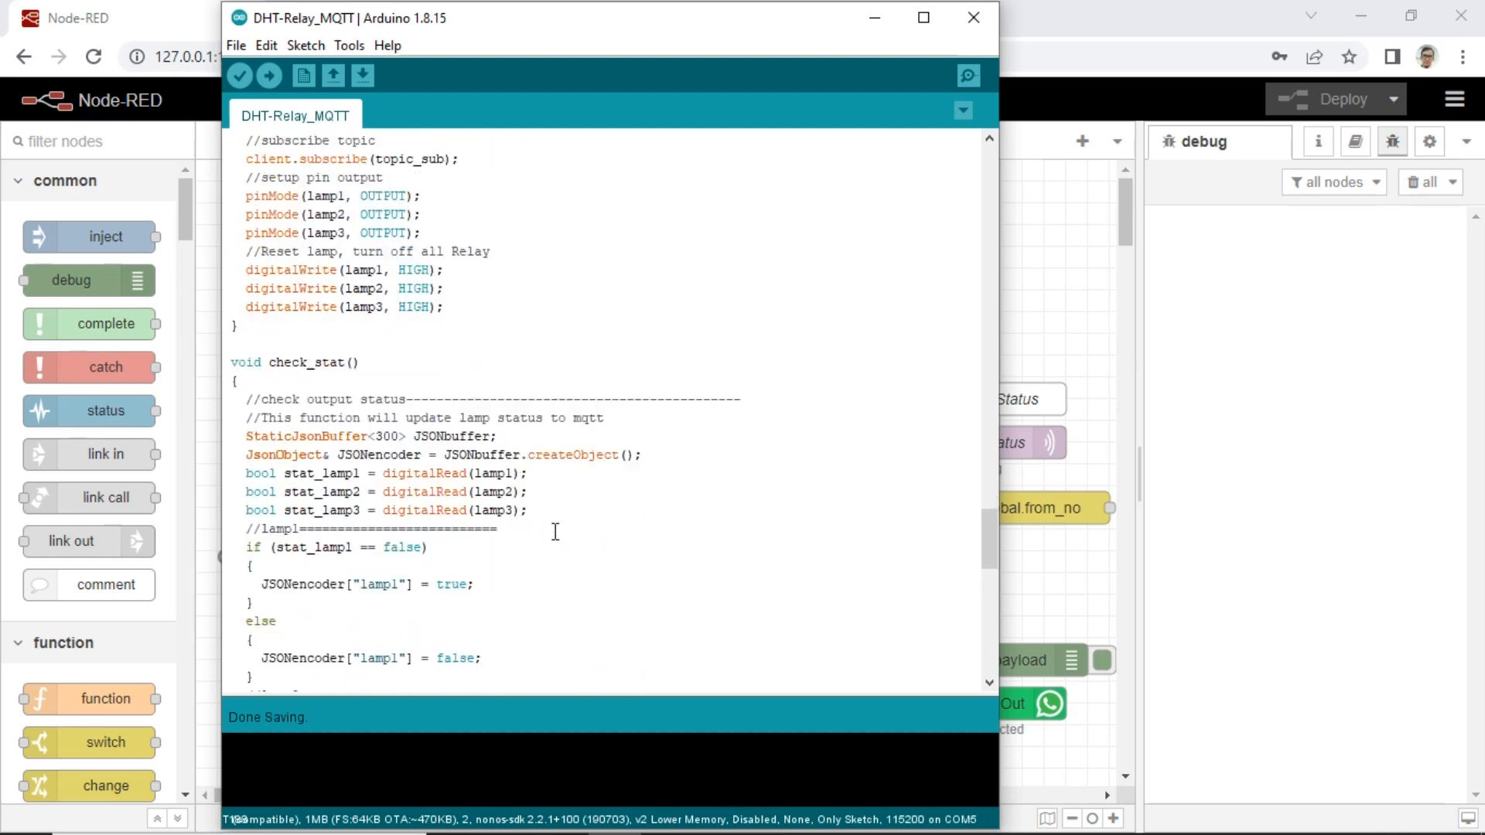
pyautogui.scroll(-3)
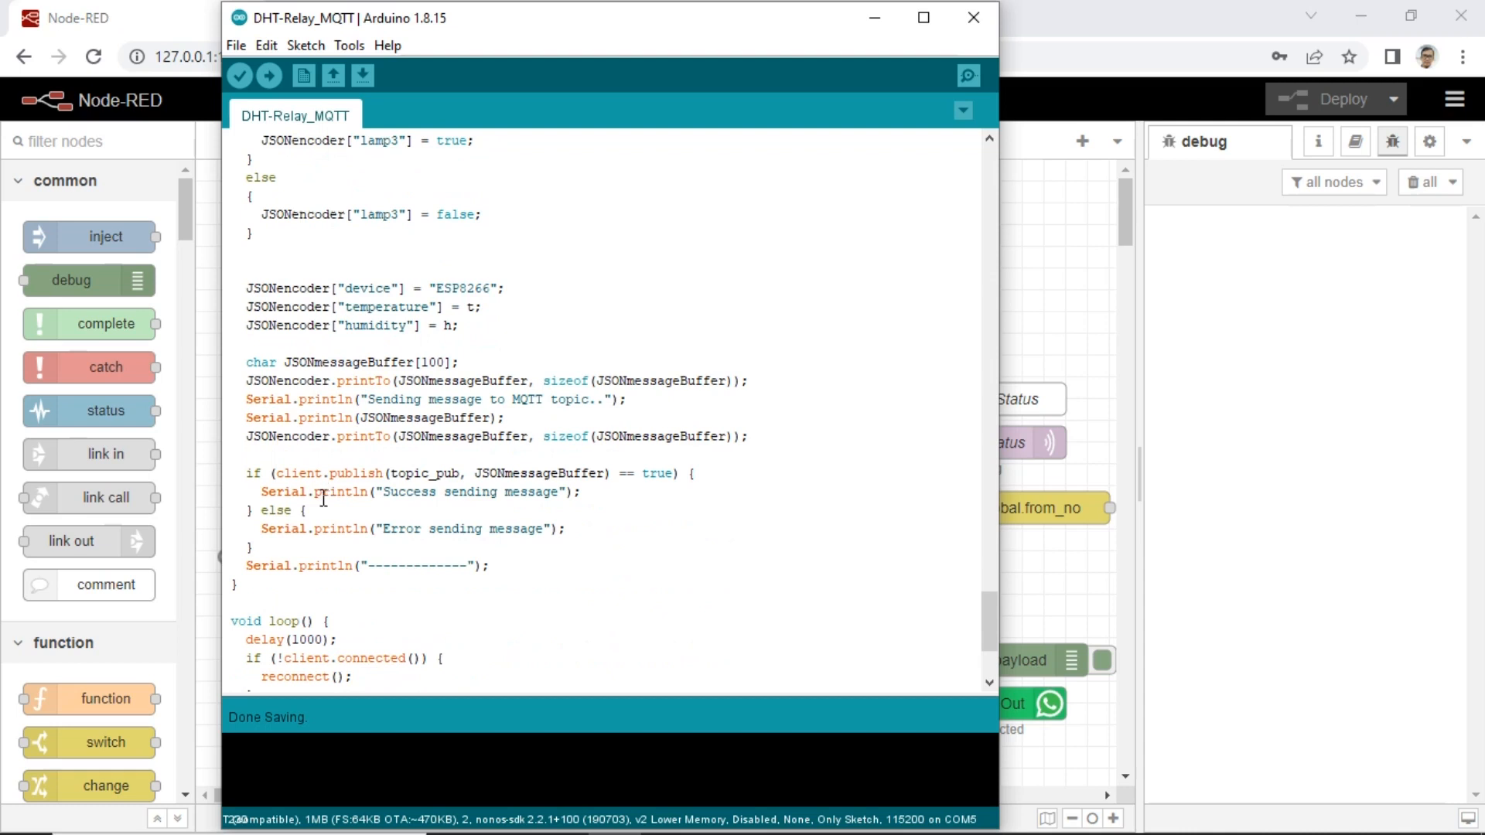
pyautogui.moveTo(466, 474); pyautogui.dragTo(691, 473)
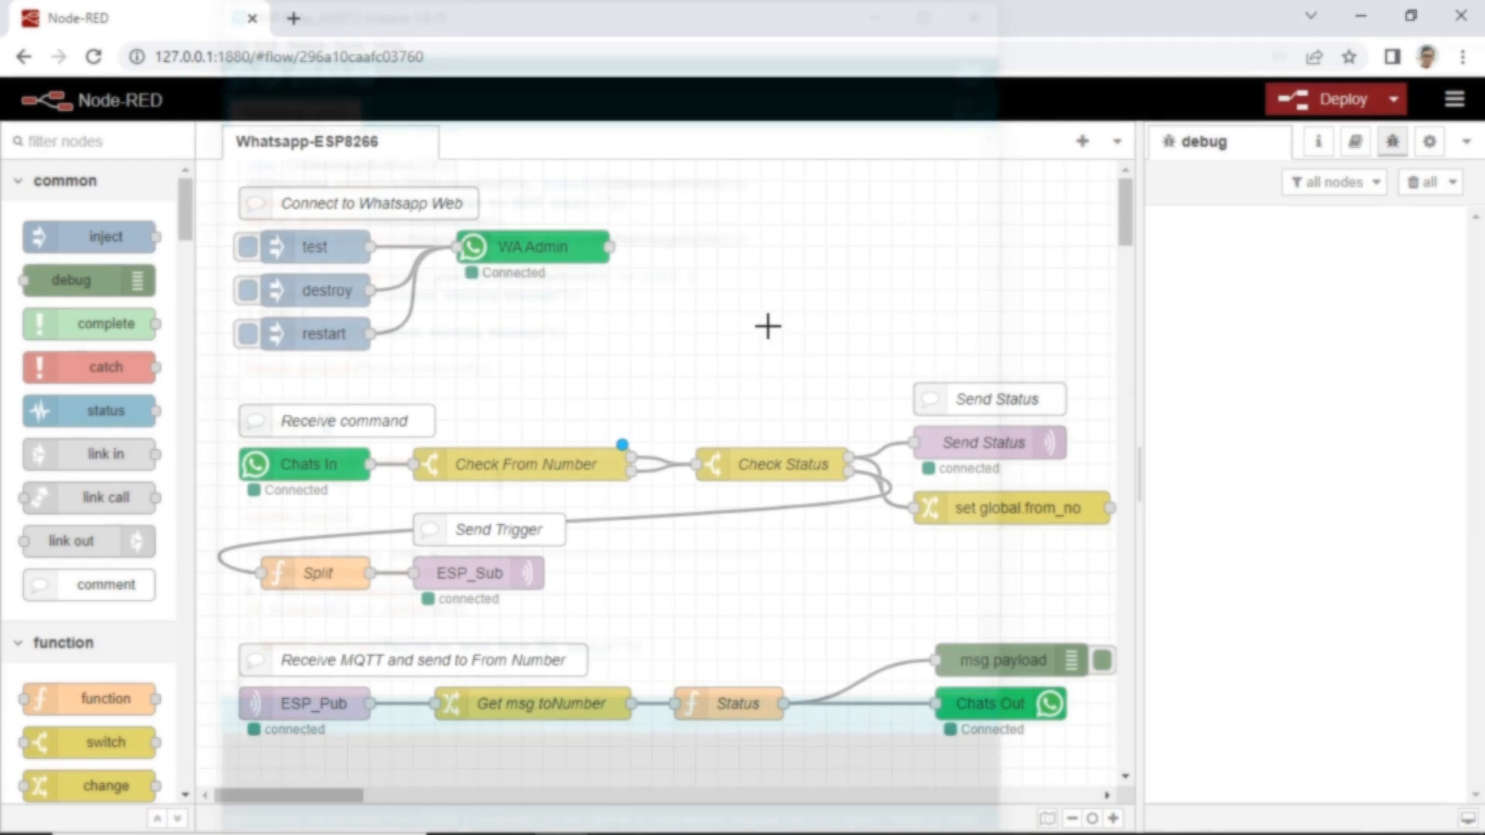
pyautogui.doubleClick(314, 246)
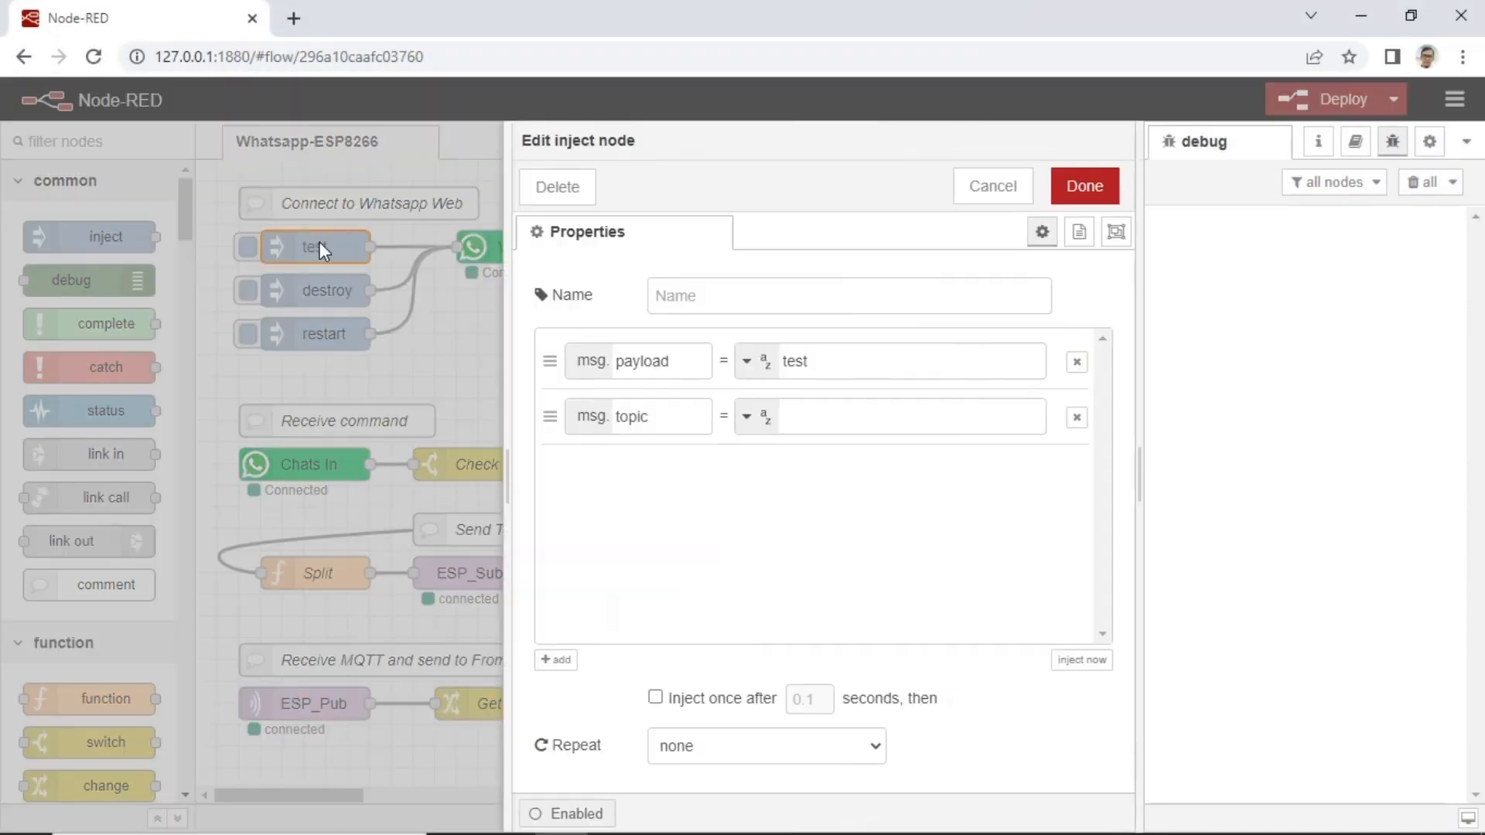
pyautogui.click(1083, 185)
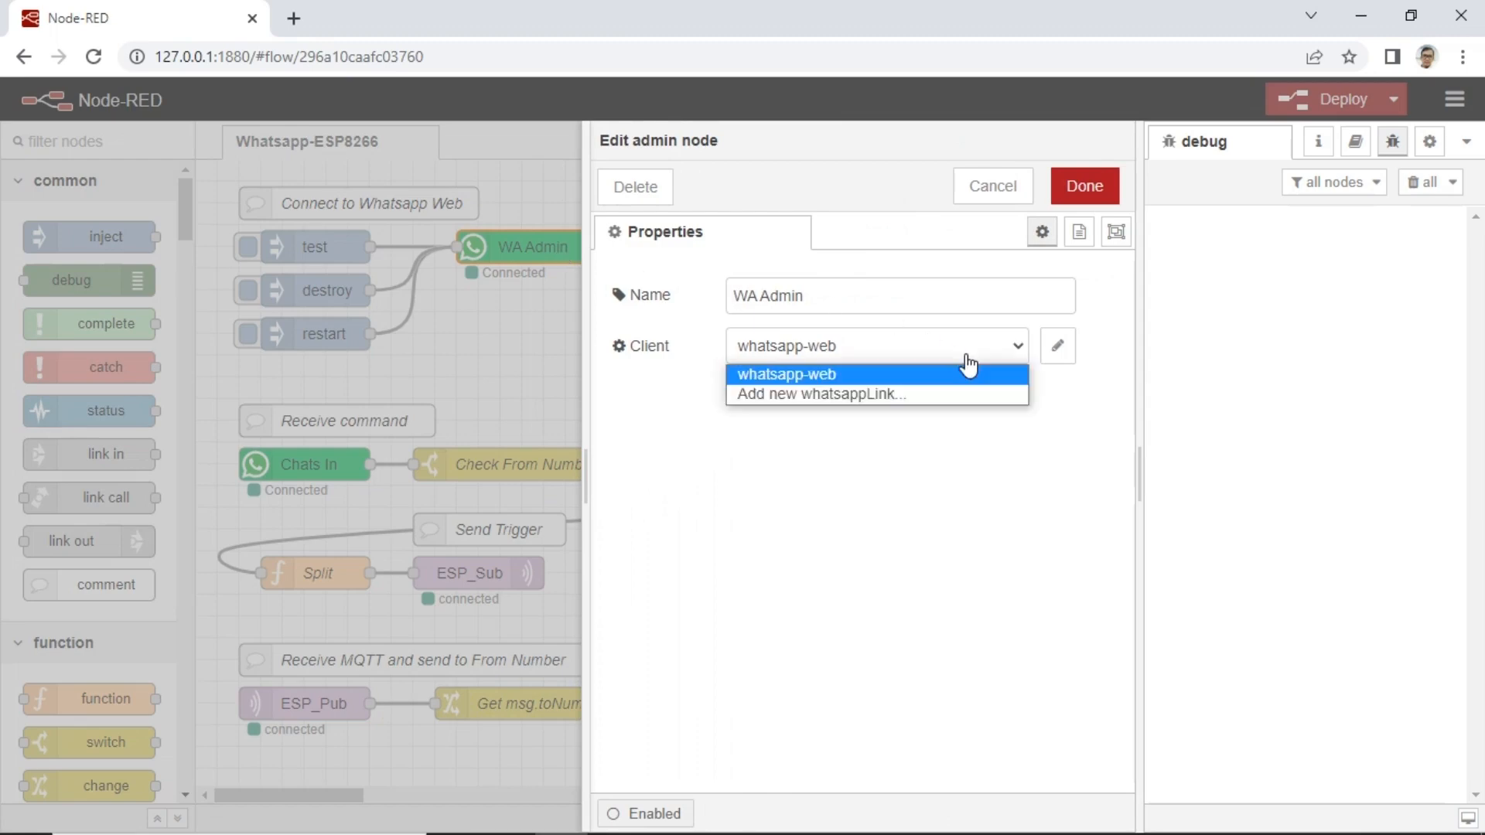
pyautogui.click(1083, 186)
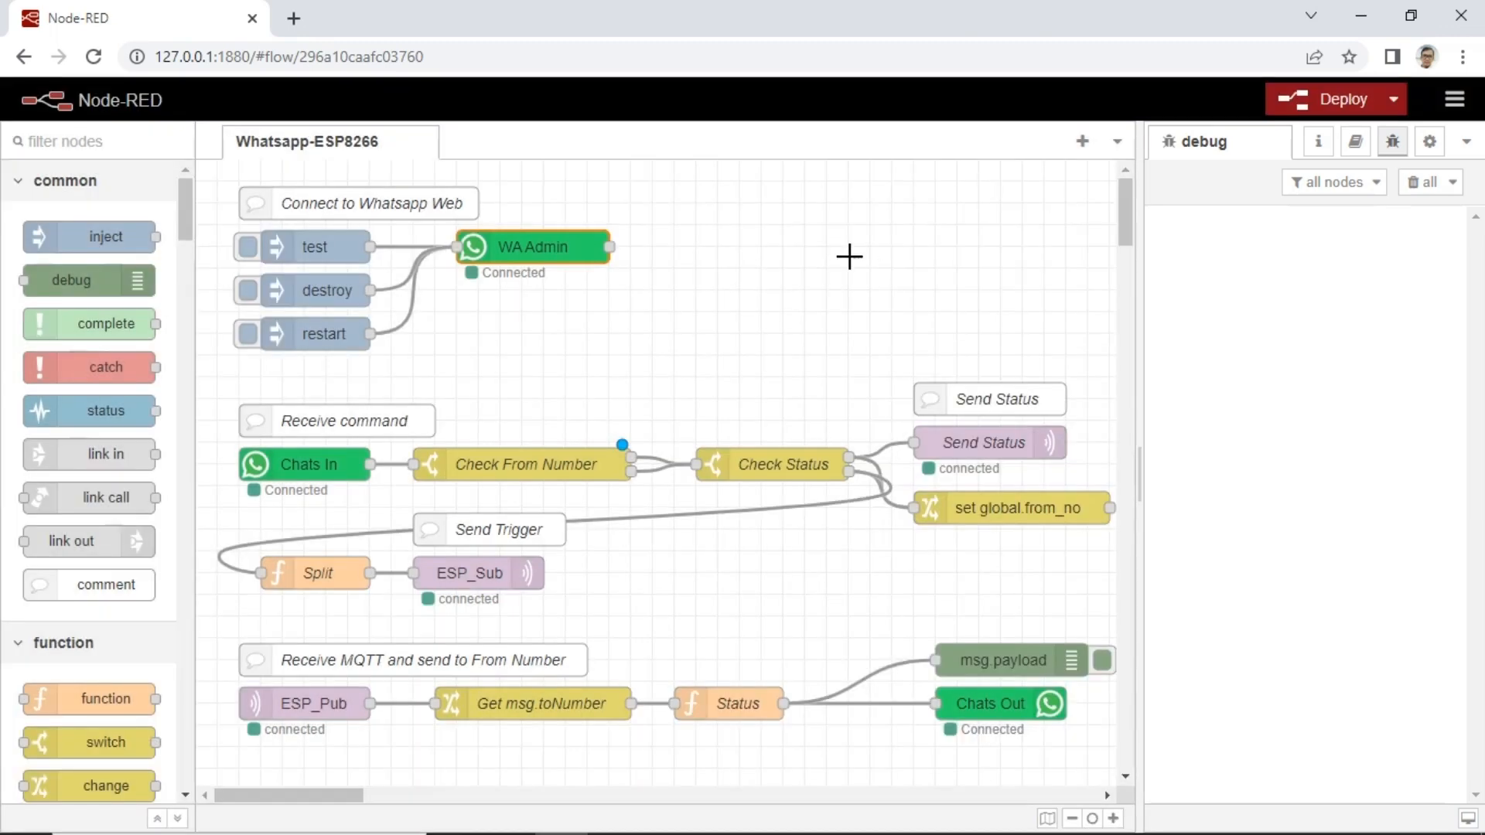